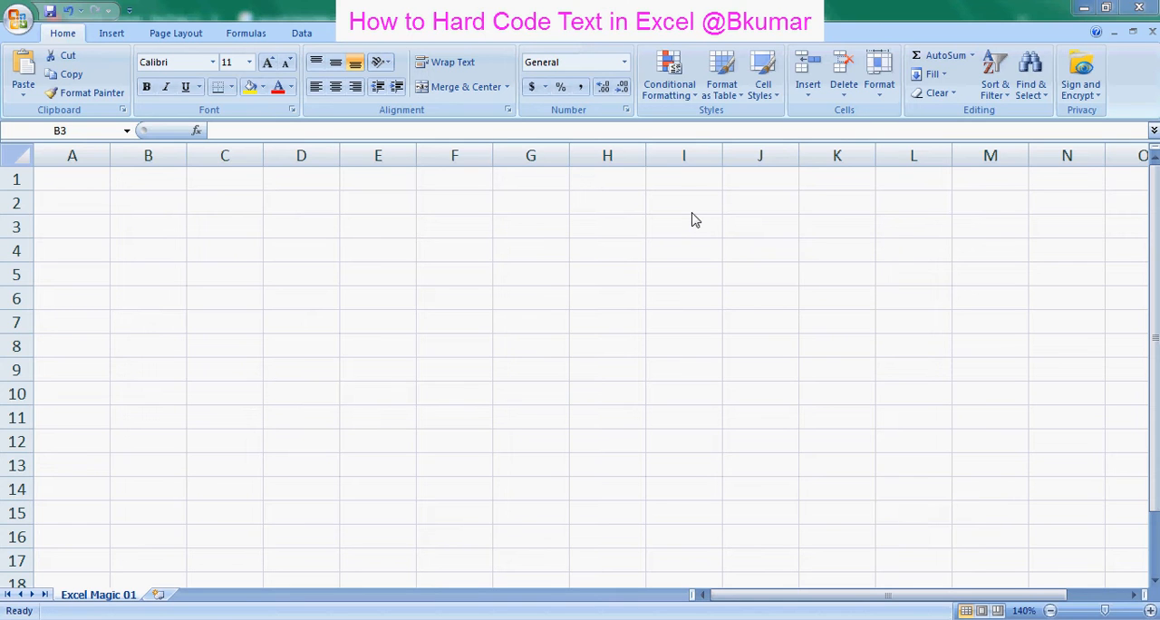
{"action": "mouse_move", "coordinate": [205, 121]}
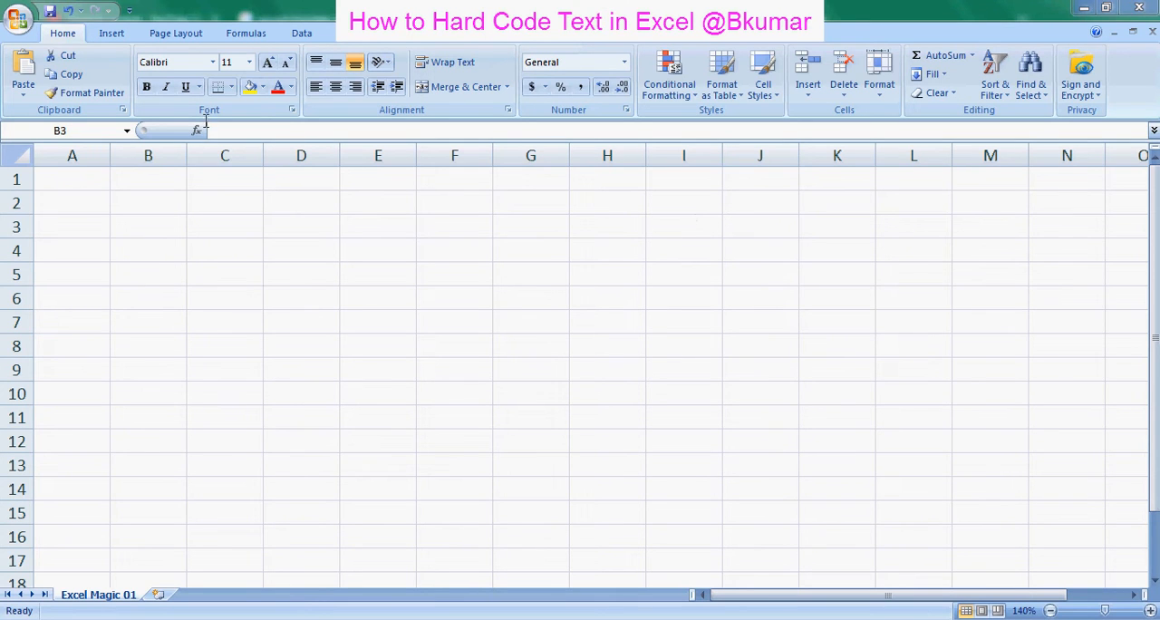
- Select column B and open Format Cells from its right-click menu
{"action": "left_click", "coordinate": [148, 155]}
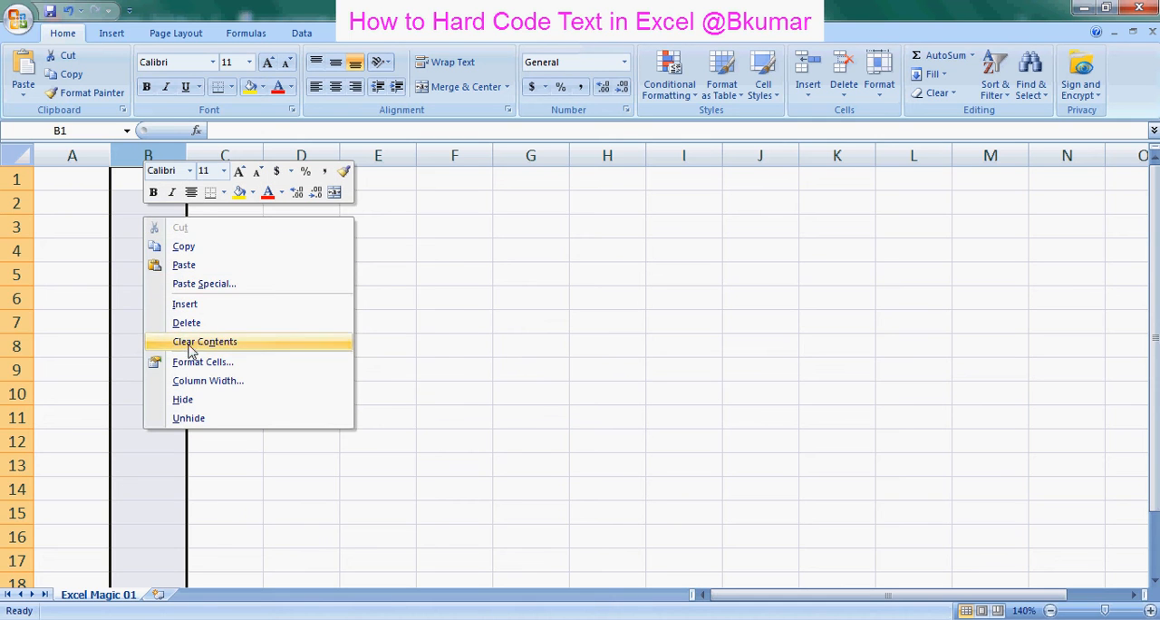
{"action": "left_click", "coordinate": [204, 340]}
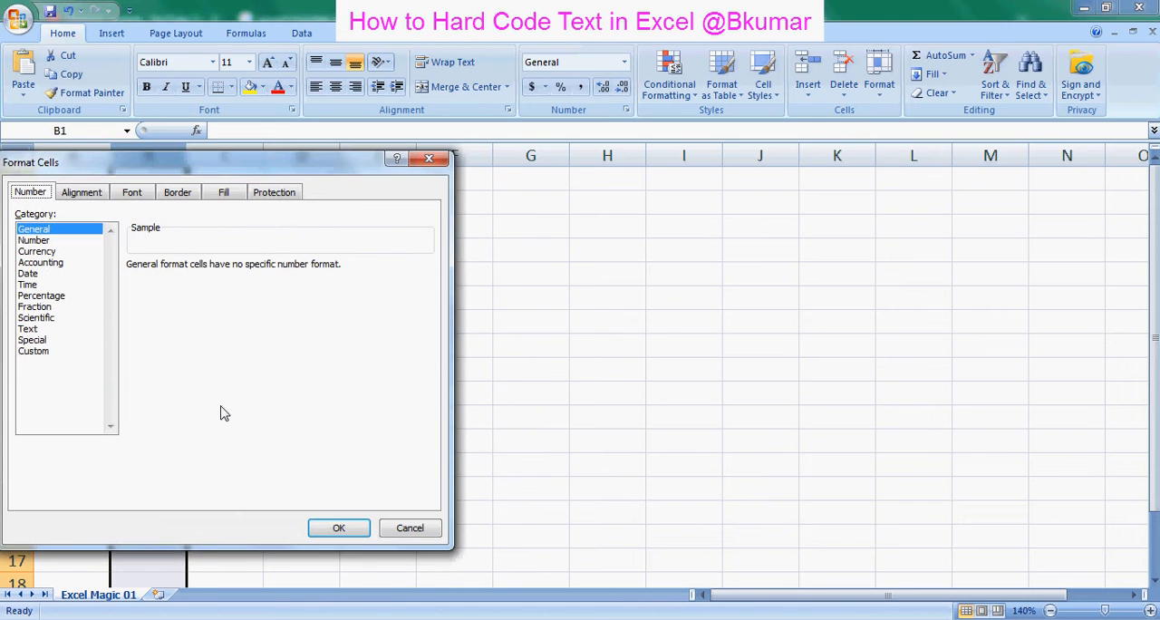
- Apply the custom number format ;;;"You are the best" to column B
{"action": "left_click", "coordinate": [33, 351]}
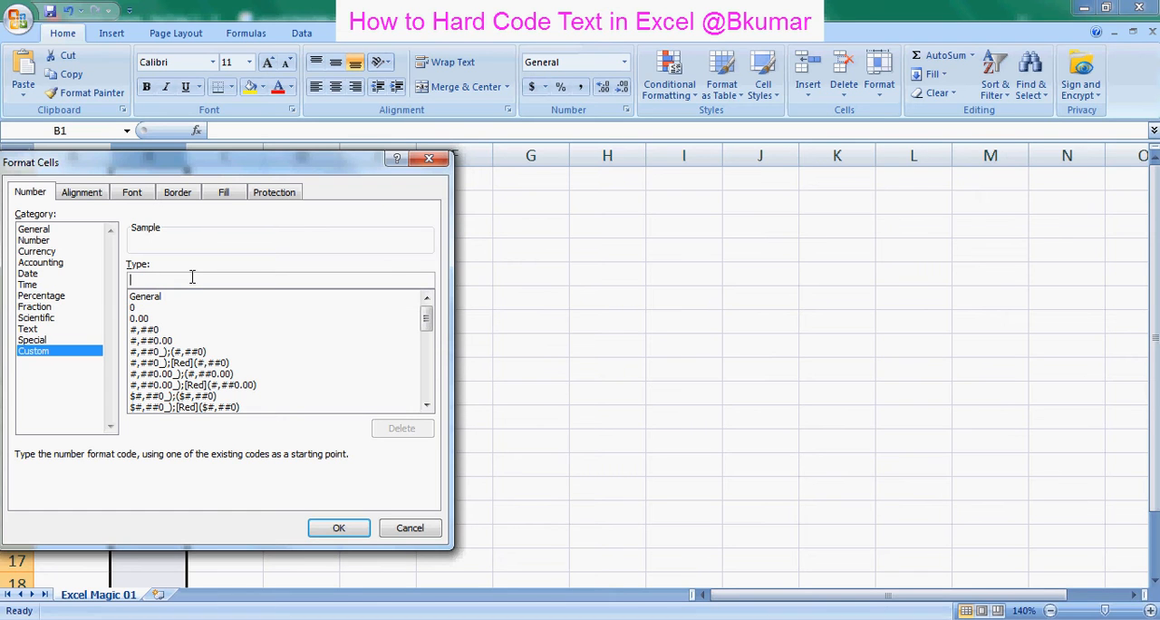
{"action": "type", "text": ";;;"}
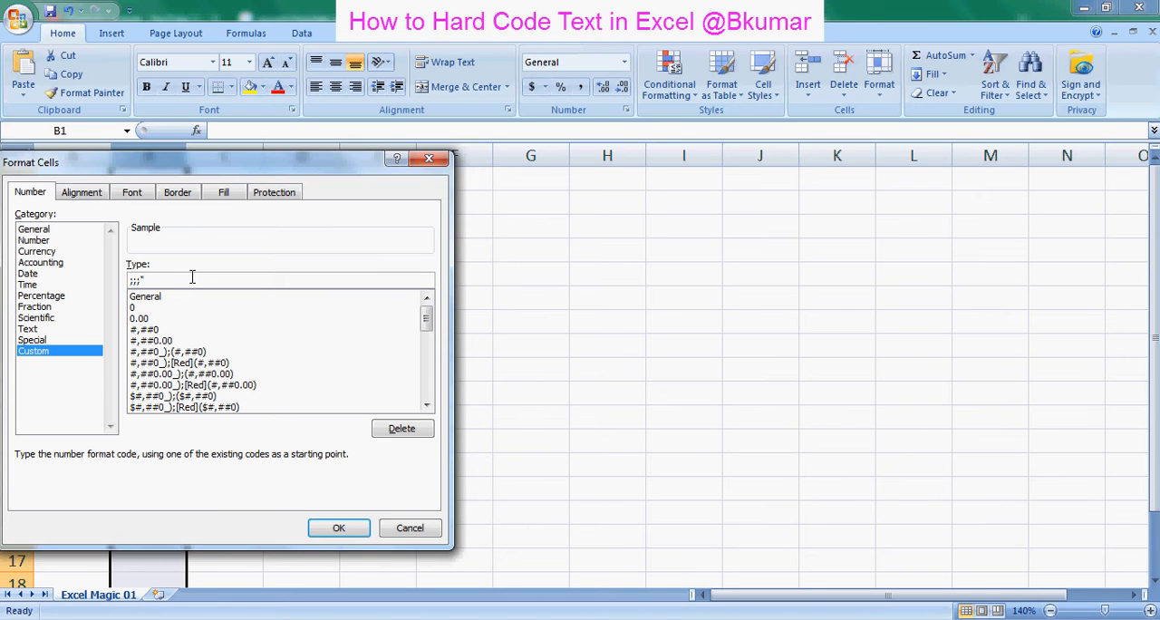
{"action": "type", "text": "\"You are the"}
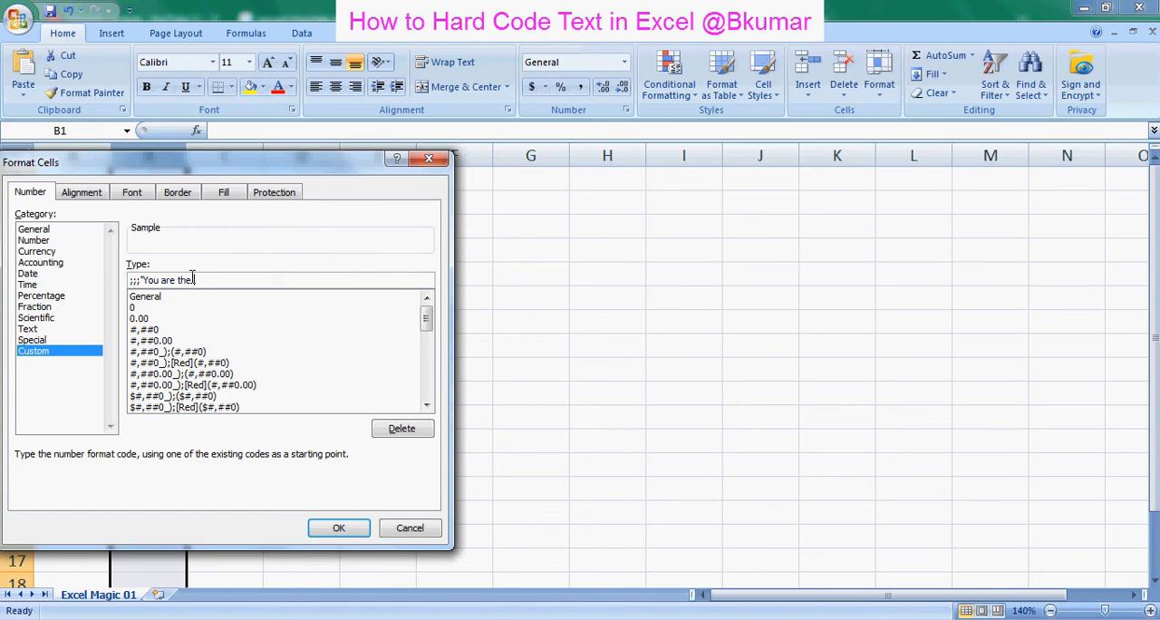
{"action": "type", "text": "bs"}
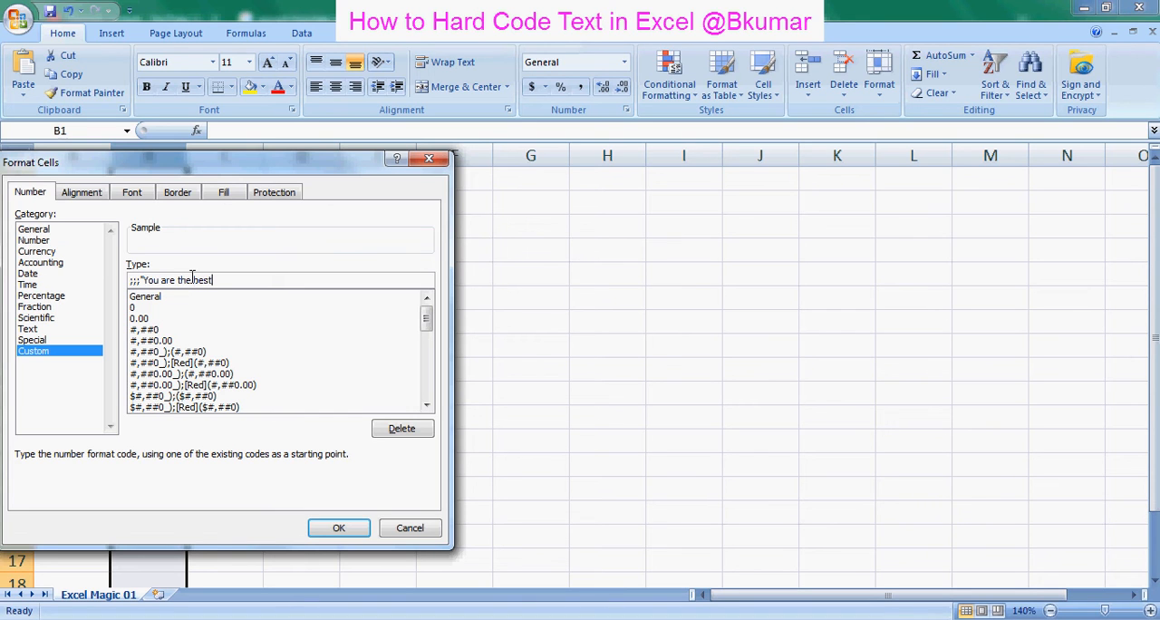
{"action": "type", "text": "\""}
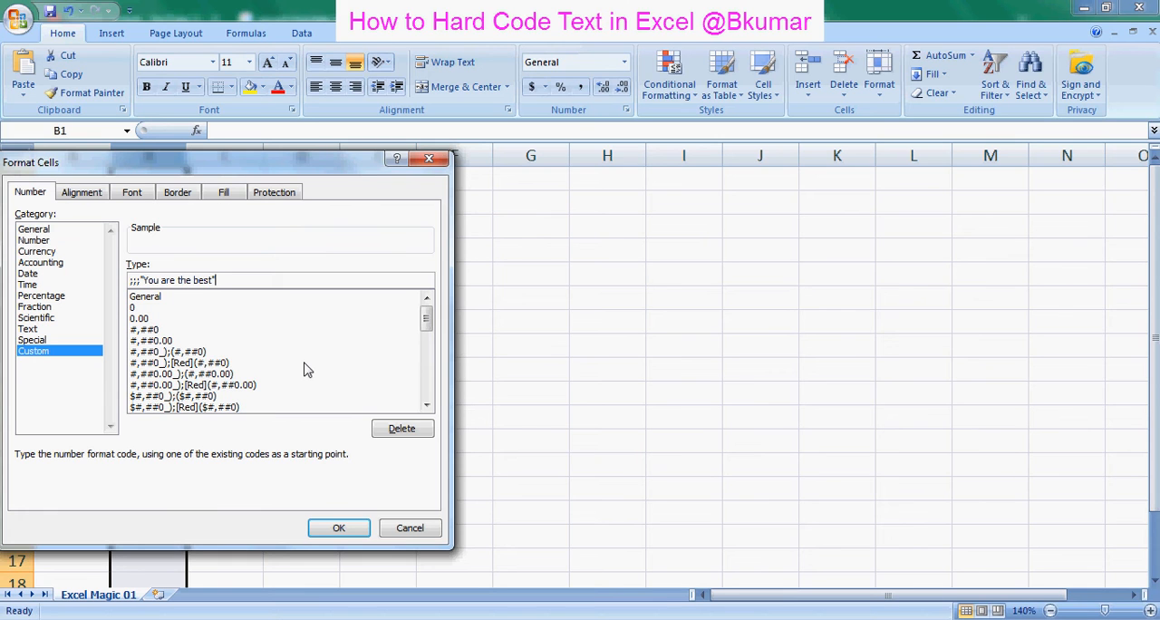
{"action": "mouse_move", "coordinate": [301, 487]}
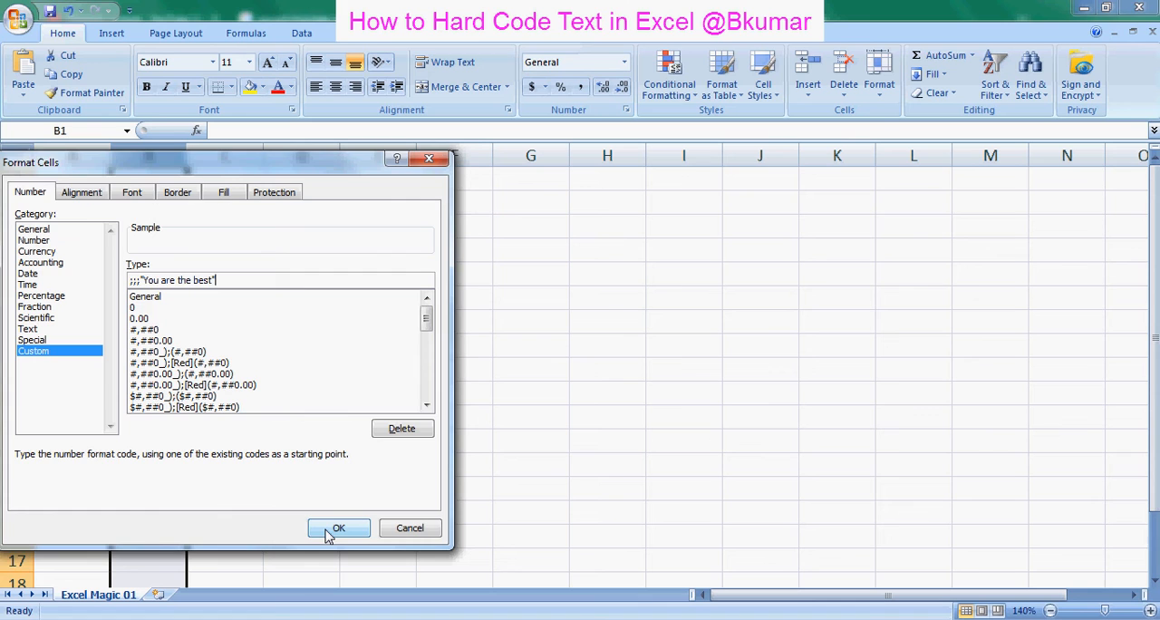
{"action": "left_click", "coordinate": [338, 529]}
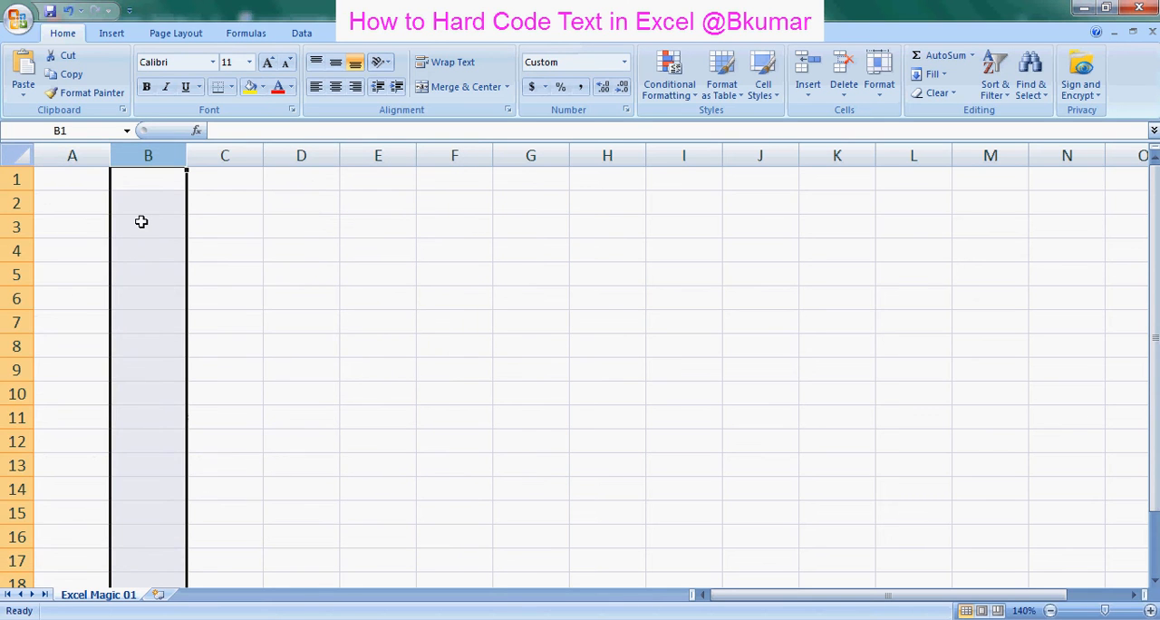
- Type test entries into B3 and B4 to confirm both display 'You are the best'
{"action": "left_click", "coordinate": [148, 225]}
{"action": "type", "text": "You are the best"}
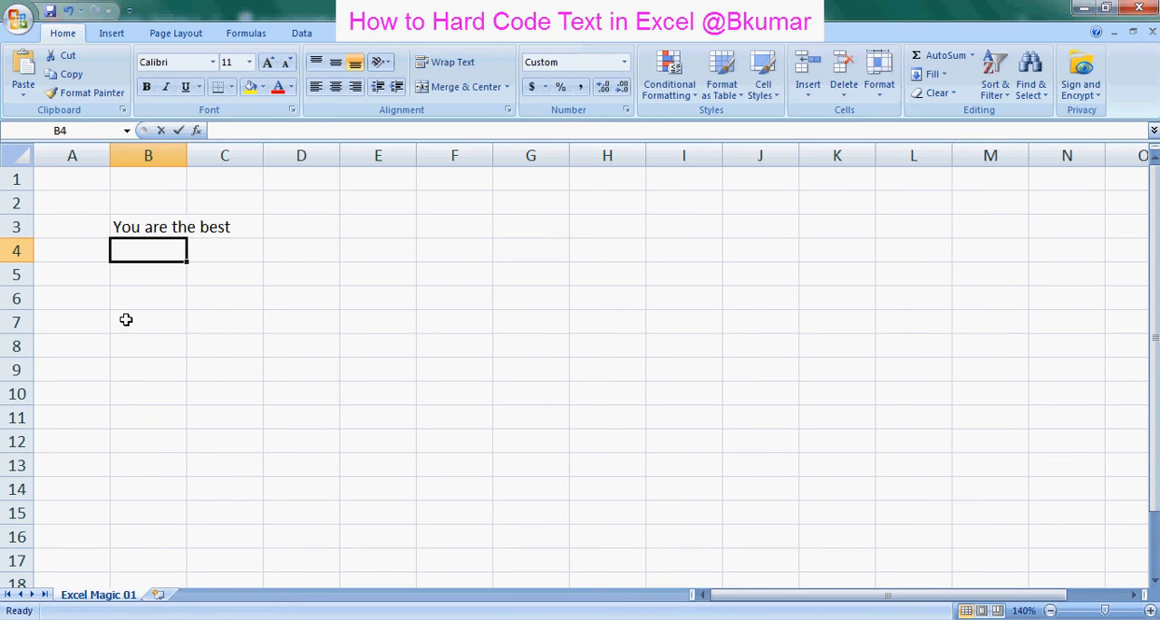
{"action": "type", "text": "bou"}
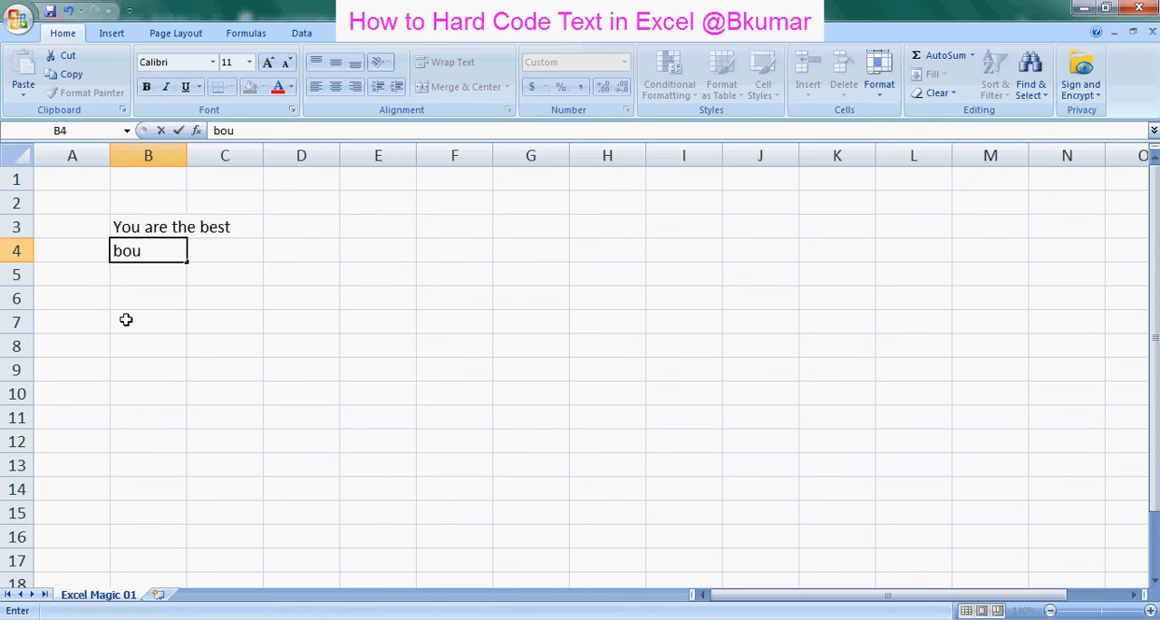
{"action": "key", "text": "Return"}
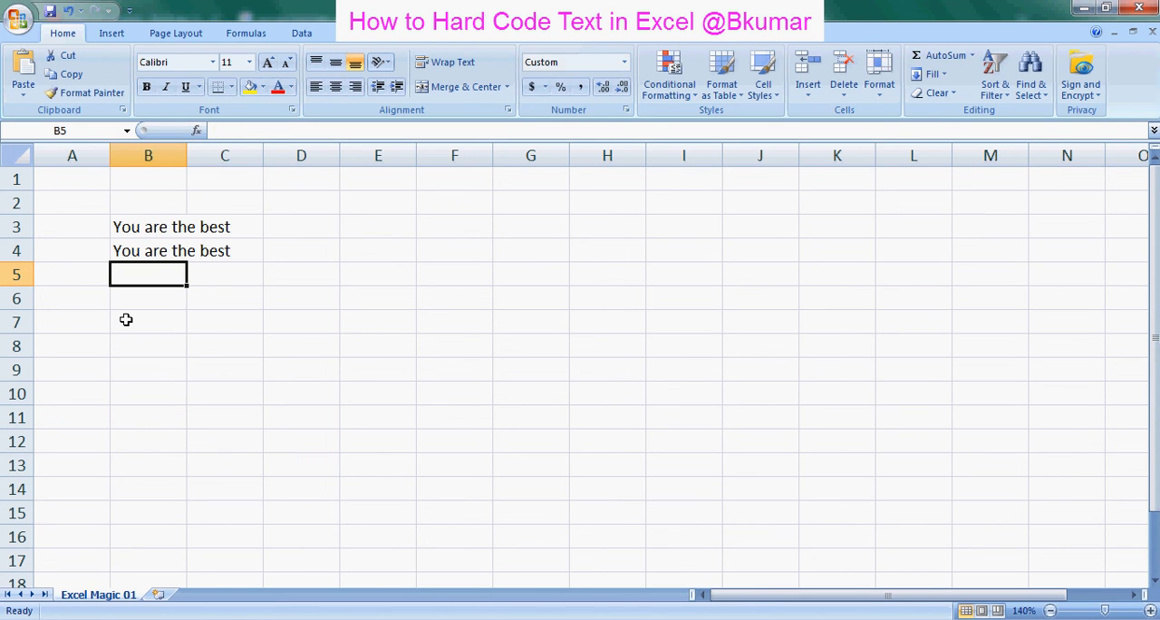
{"action": "left_click", "coordinate": [147, 369]}
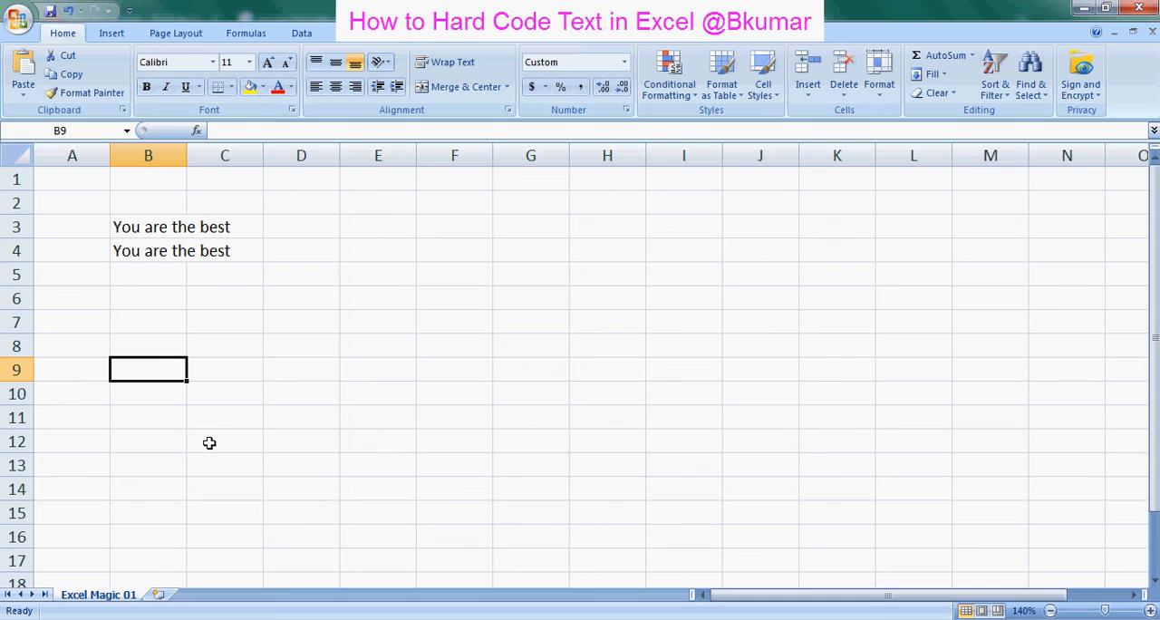
{"action": "mouse_move", "coordinate": [184, 325]}
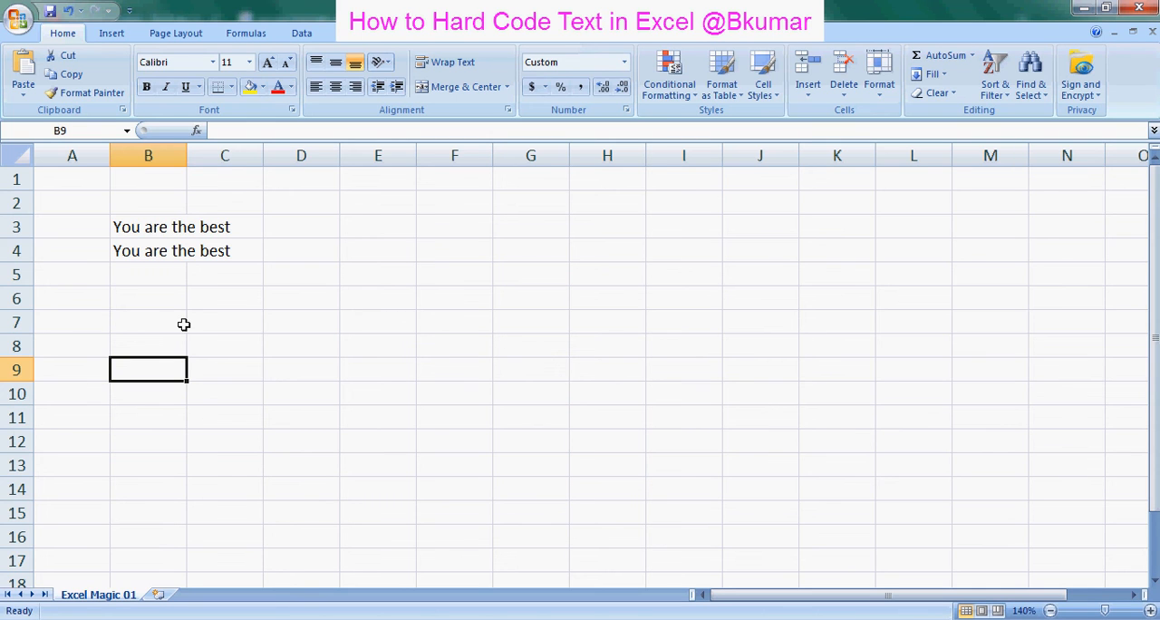
{"action": "mouse_move", "coordinate": [224, 202]}
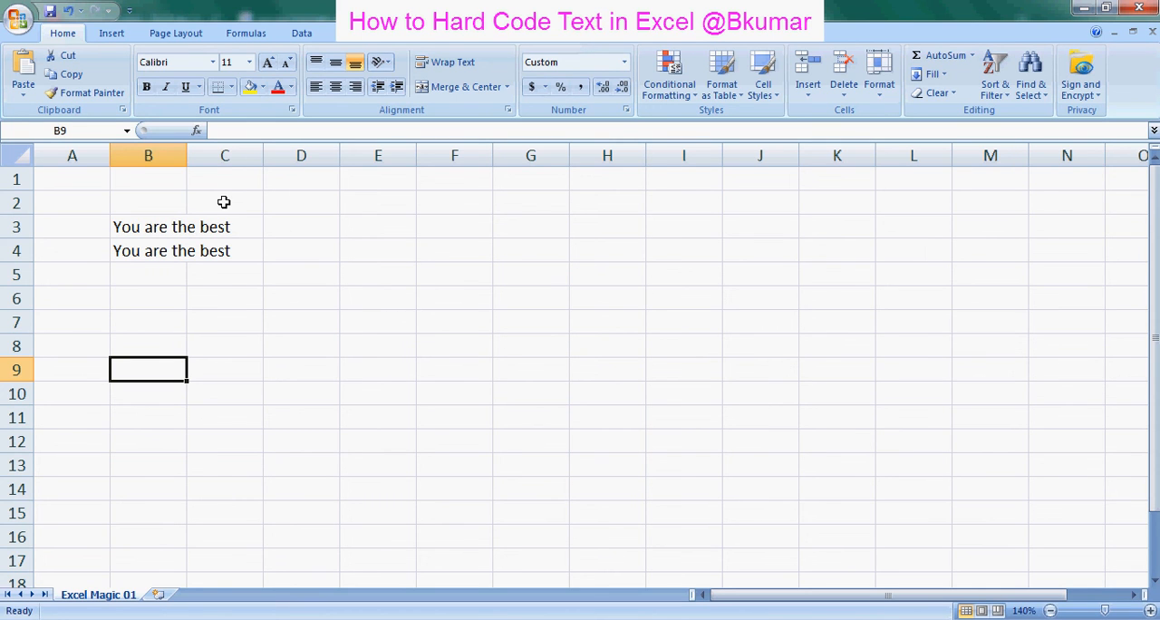
{"action": "mouse_move", "coordinate": [193, 243]}
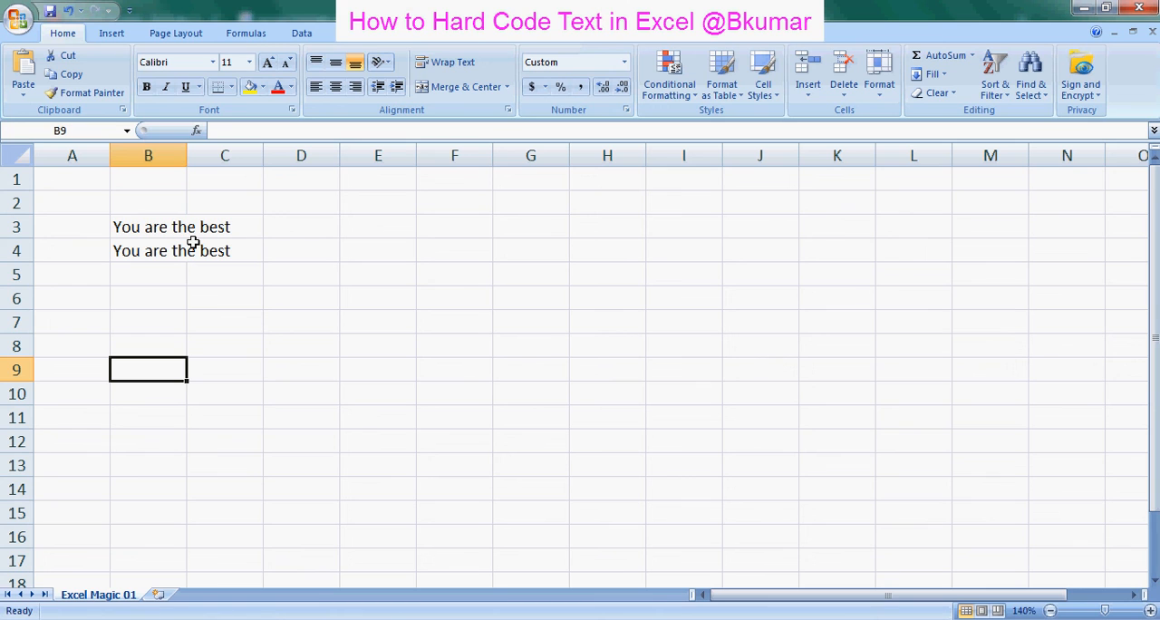